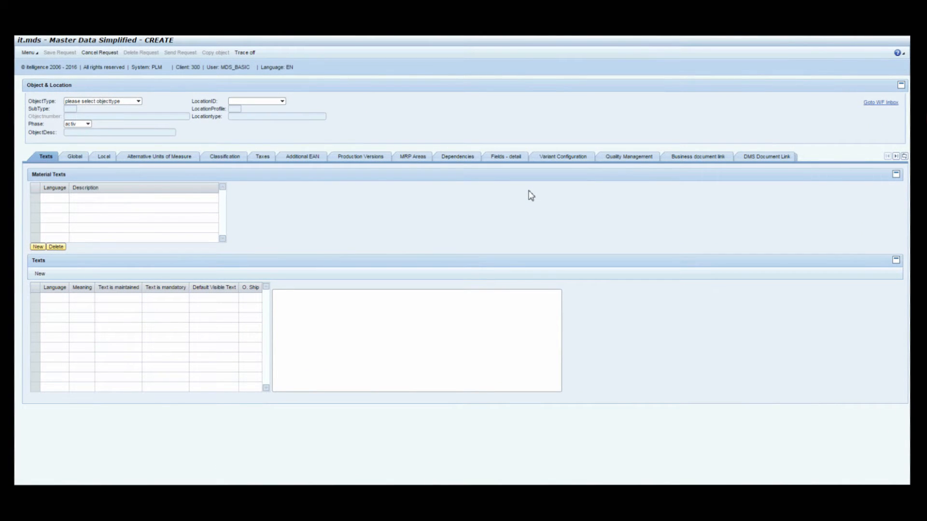
mouse_move(139, 108)
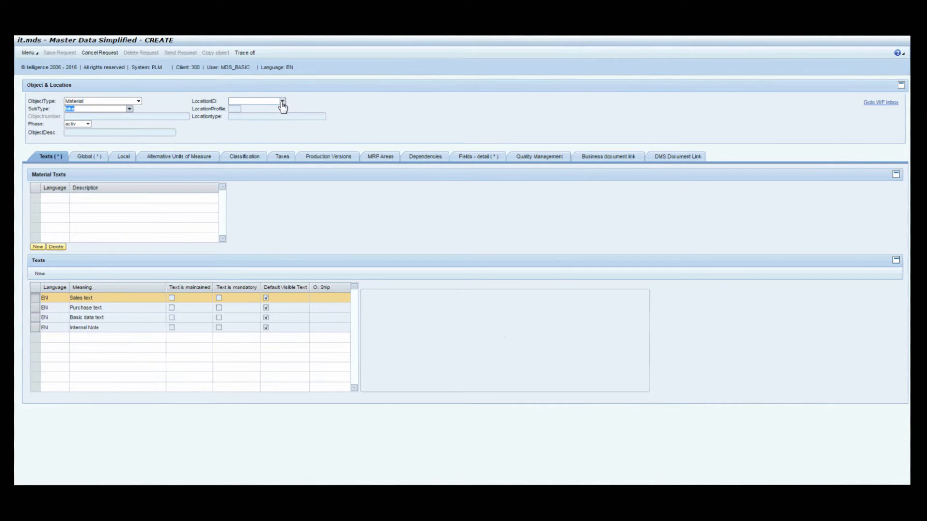
Set the location to Production 1000 and add the English description 'Roadbike'.
left_click(282, 101)
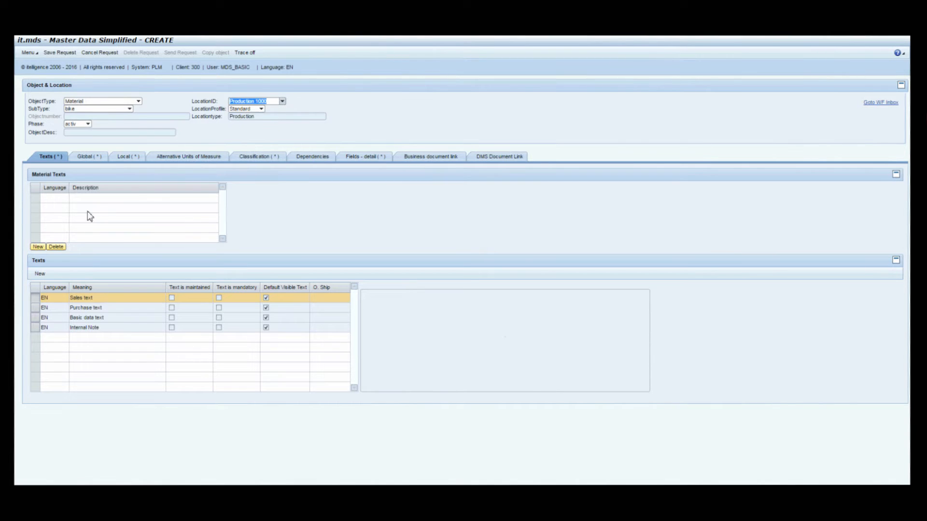
left_click(37, 247)
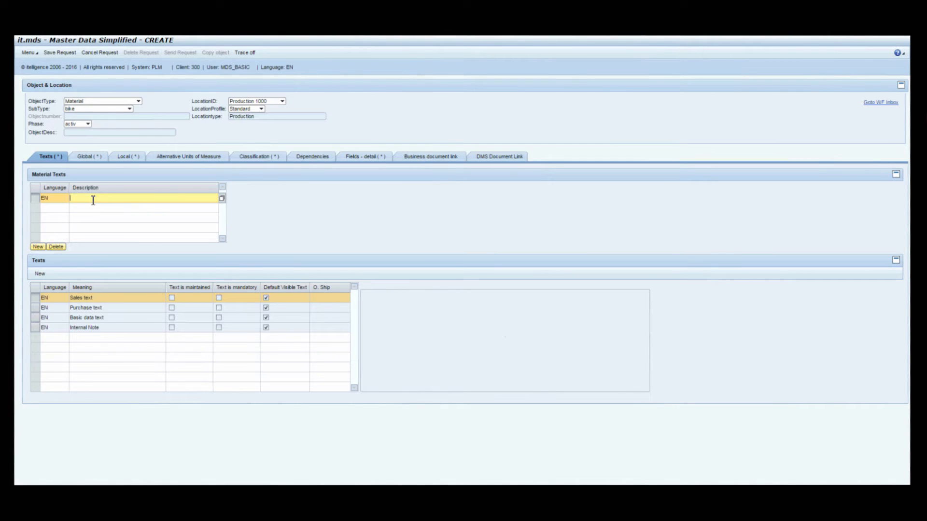
type("Roadbike")
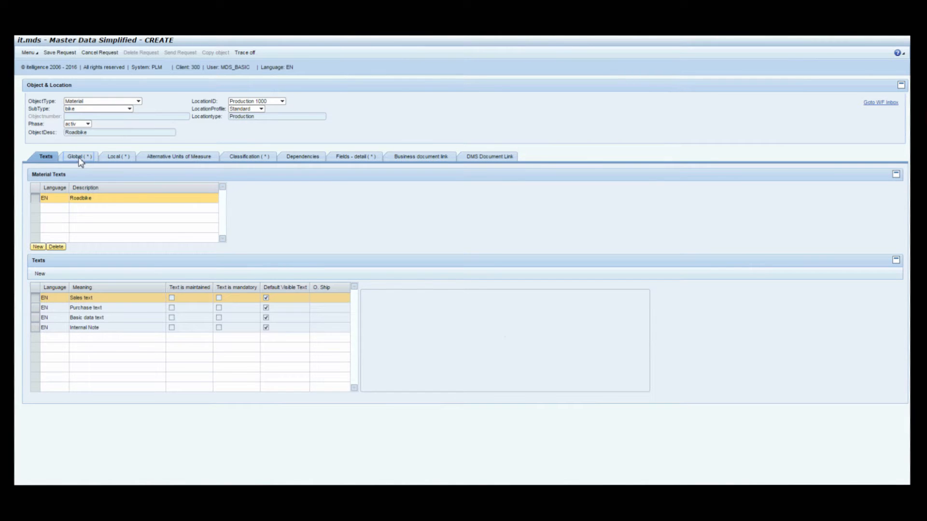
Enter the MDS_BIKE characteristic values, picking the Bike Frame value from its value list.
left_click(240, 156)
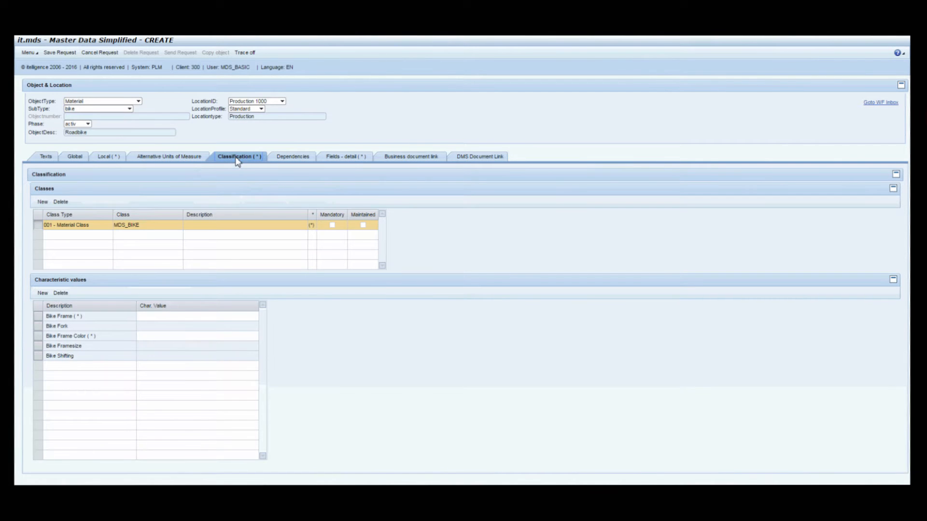
left_click(197, 316)
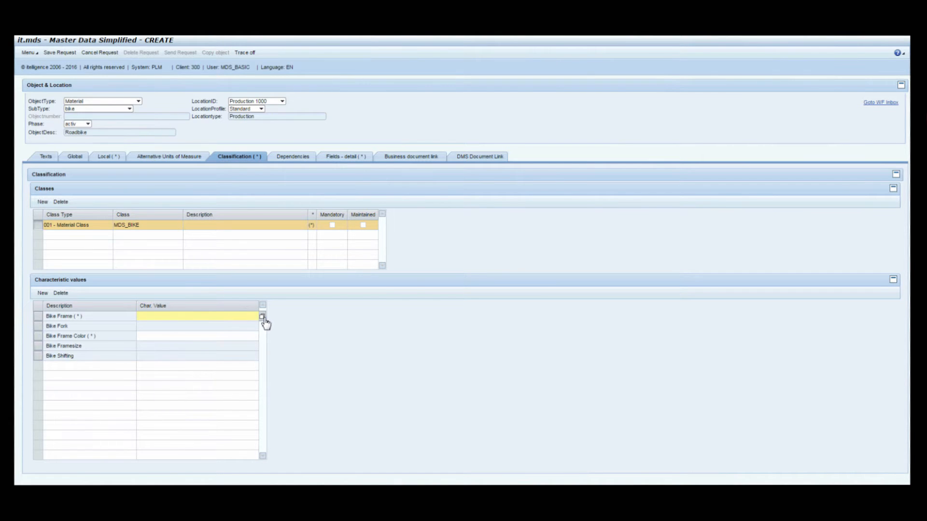
left_click(263, 316)
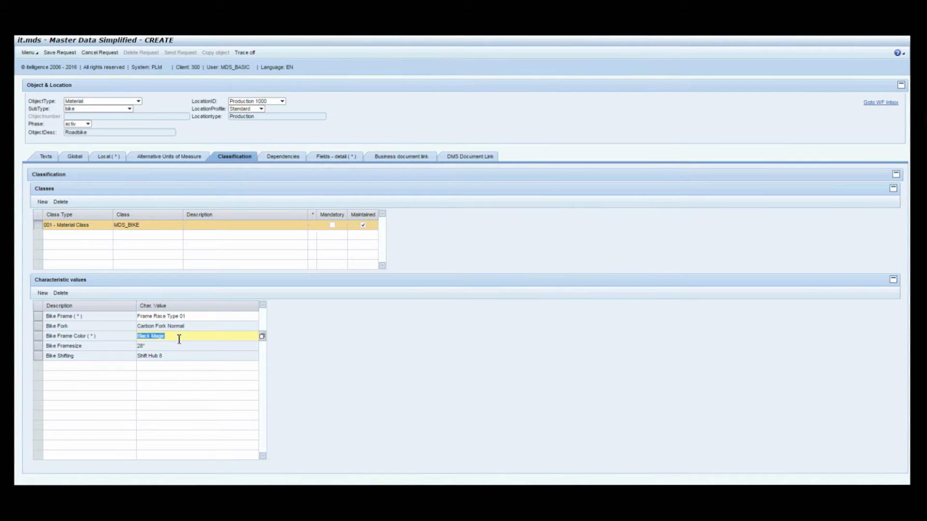
left_click(469, 156)
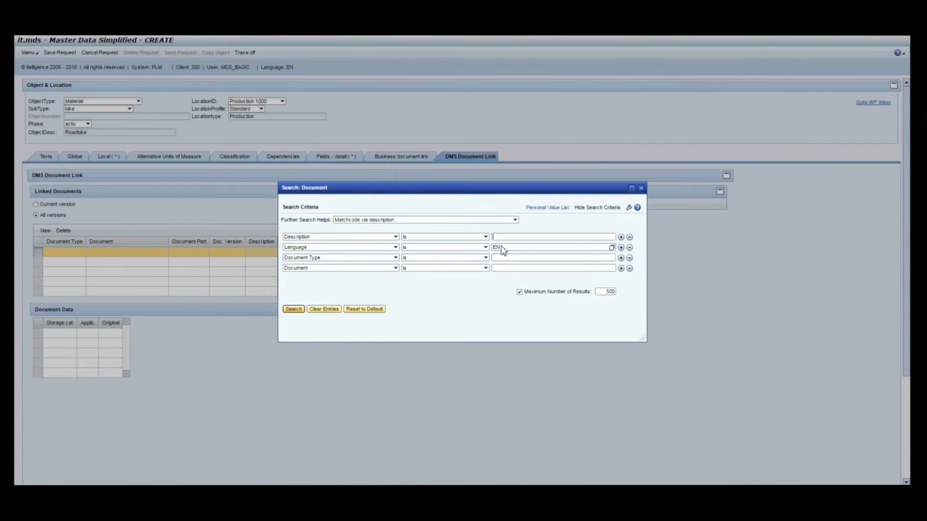
Search documents matching '*bike*' and link the Roadbike drawing 101101.
type("*bike*")
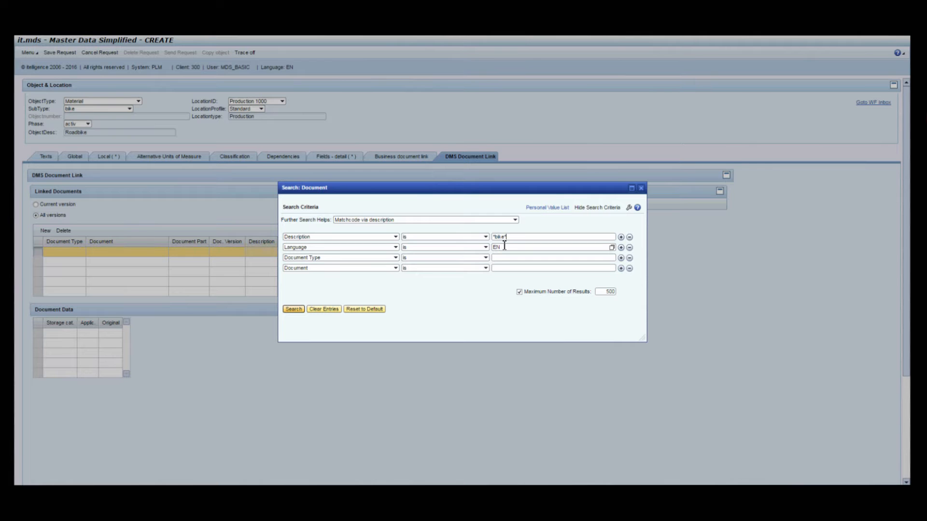
left_click(293, 308)
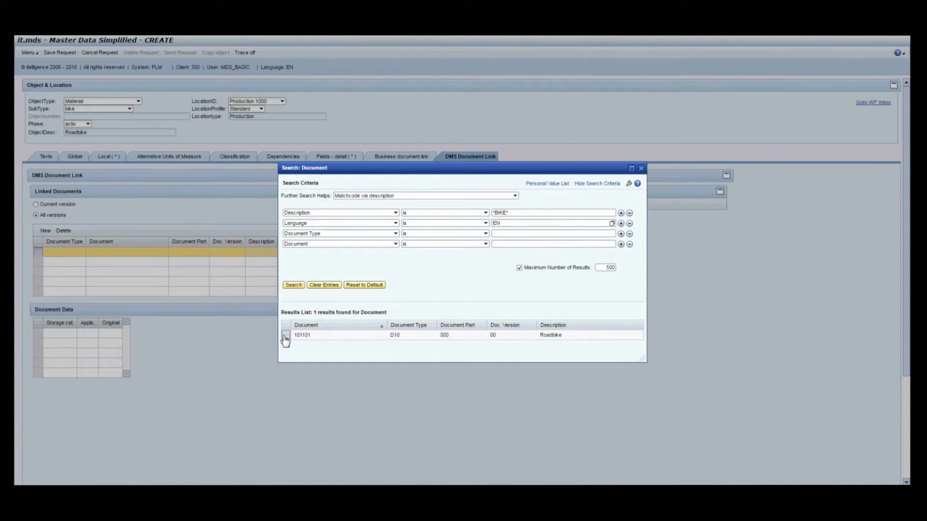
left_click(285, 335)
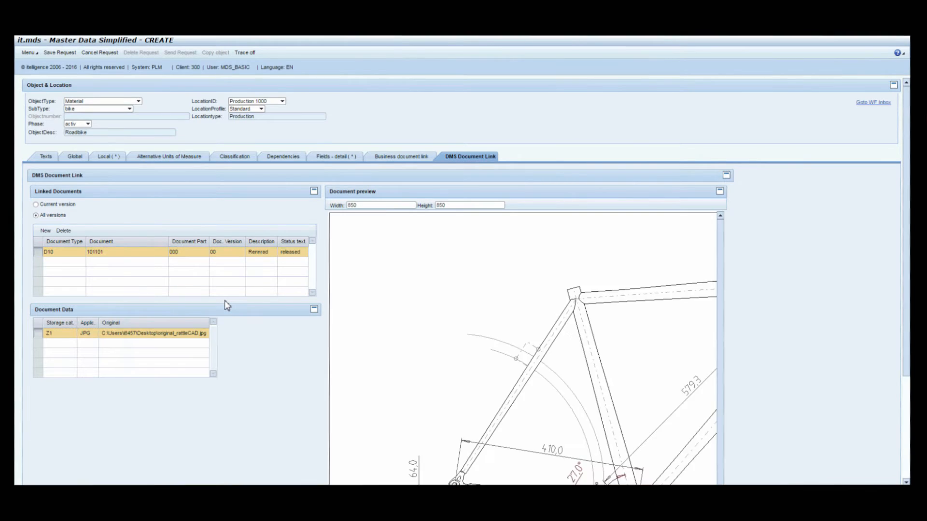
mouse_move(213, 238)
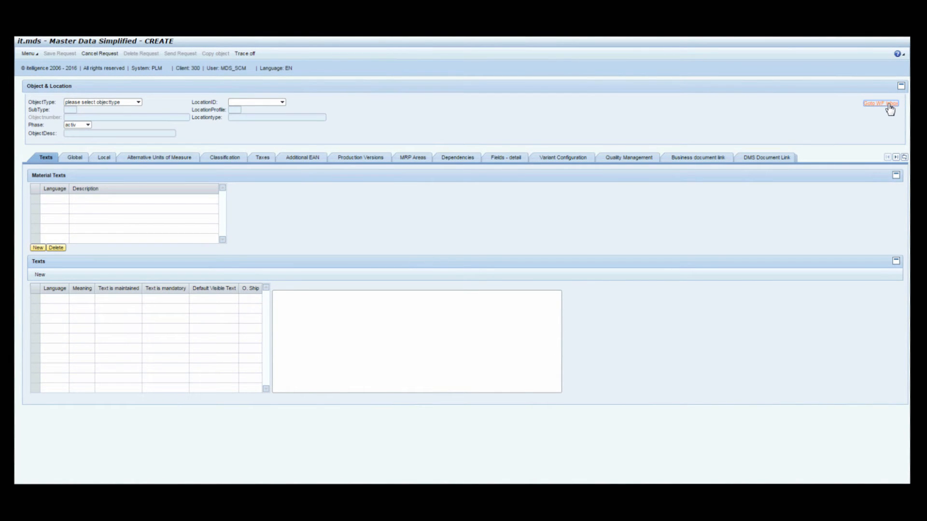
Open the incomplete Roadbike request 204654 from the workflow inbox.
left_click(880, 103)
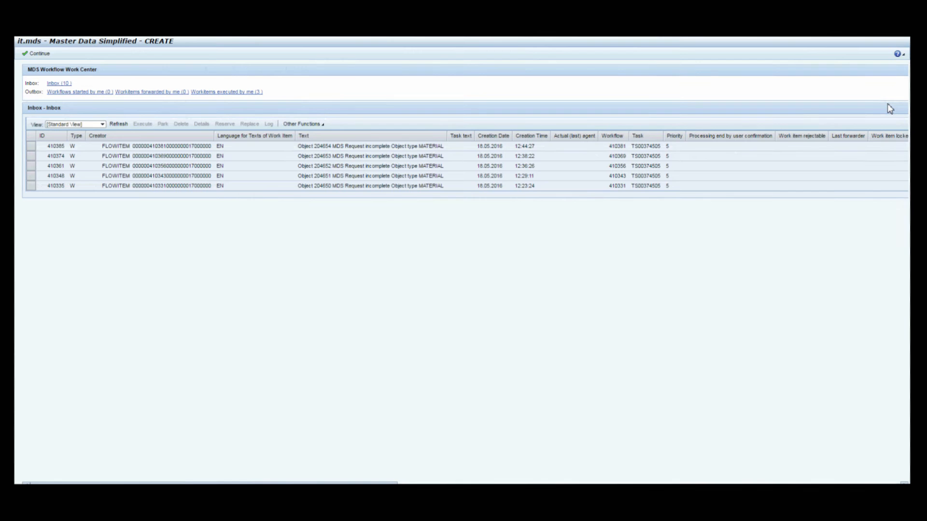
mouse_move(72, 154)
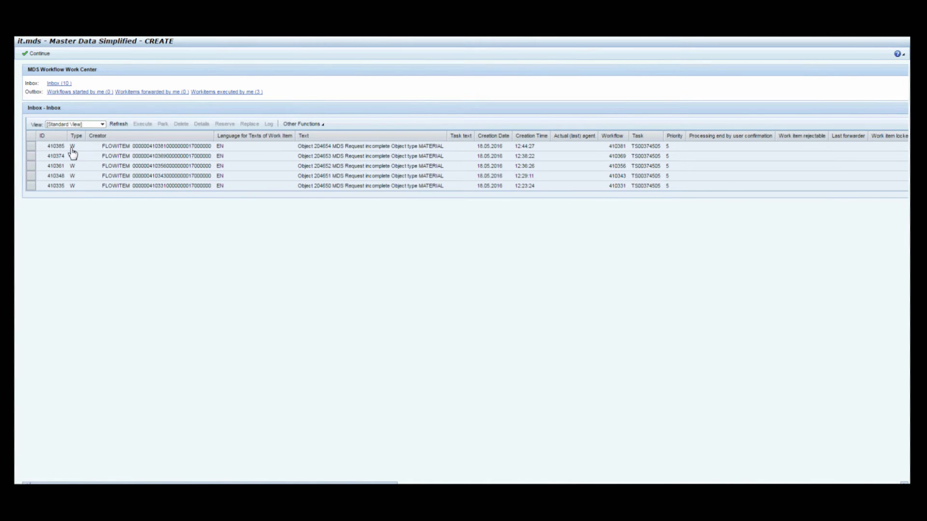
left_click(56, 146)
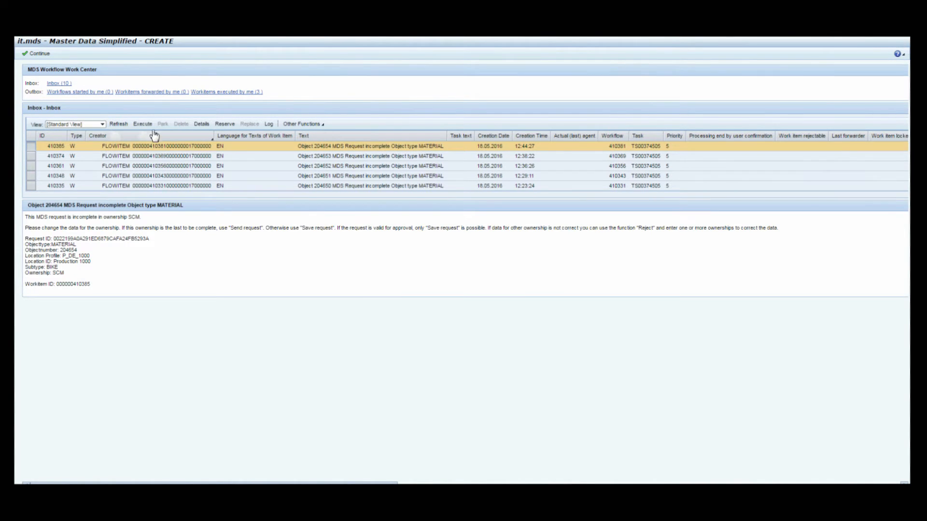
left_click(142, 124)
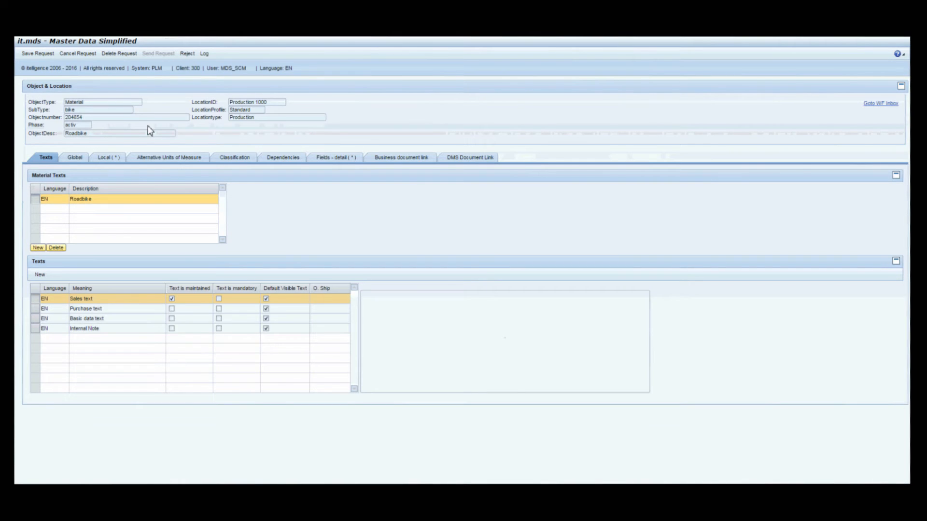
Complete the SCM data and send request 204654 on for approval.
left_click(107, 157)
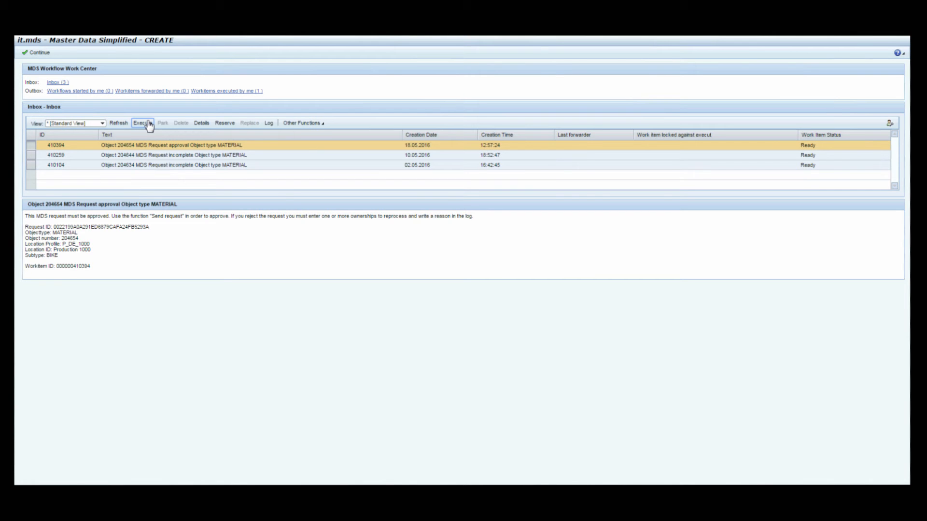
Execute the approval work item to open Roadbike request 204654.
left_click(142, 123)
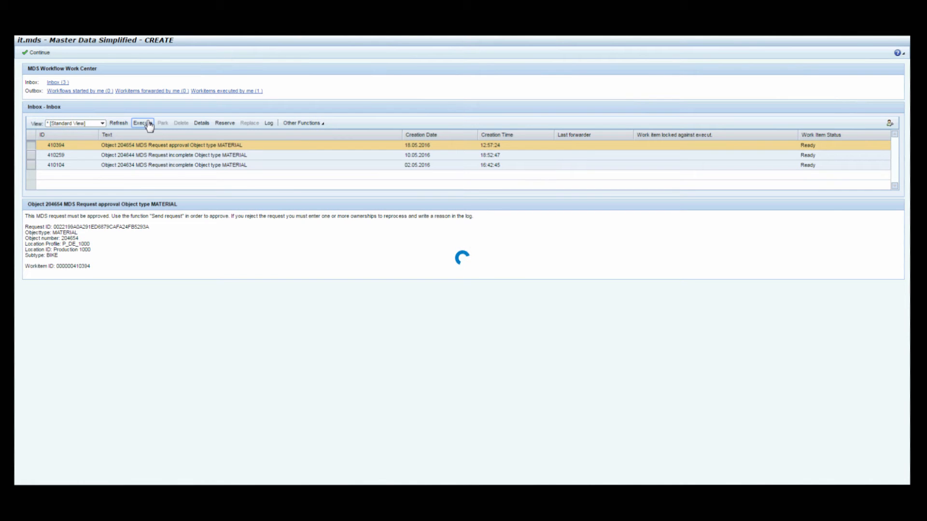
left_click(141, 123)
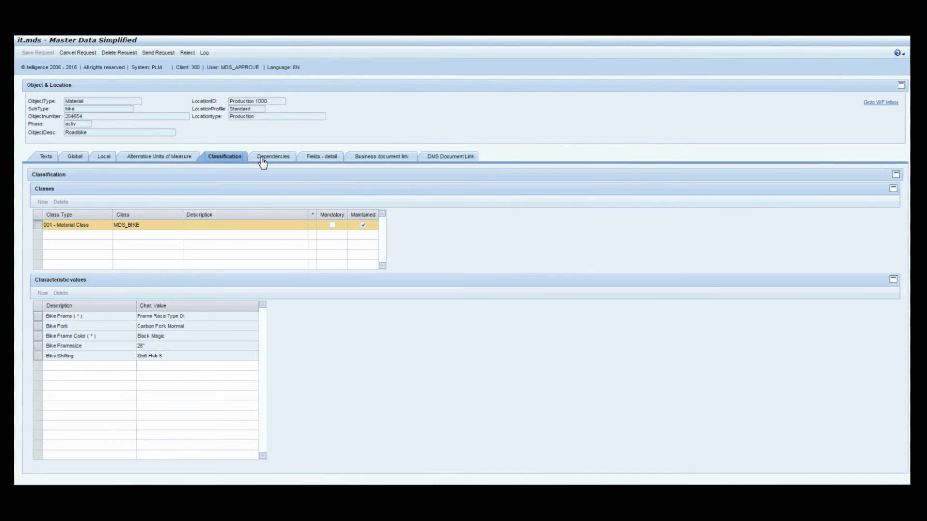
Review the linked drawing 101101, then approve and send the request into SAP.
left_click(450, 156)
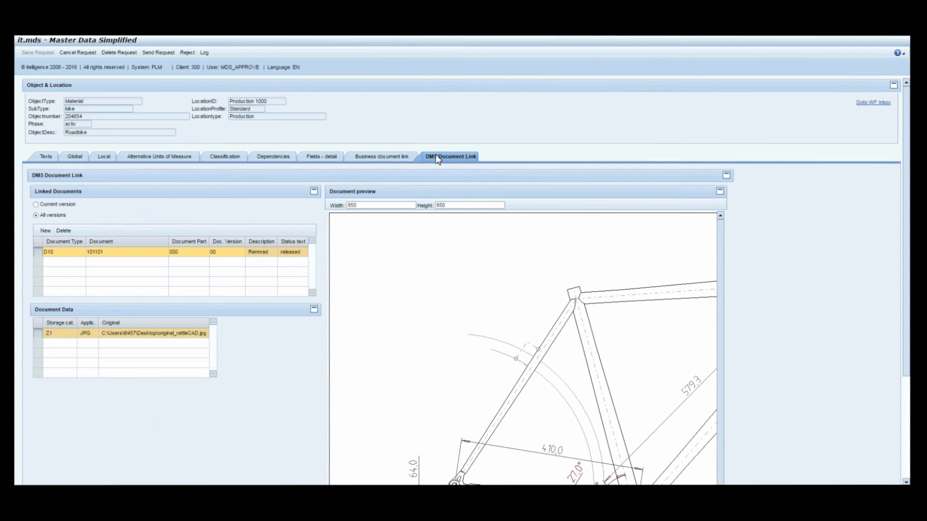
mouse_move(349, 132)
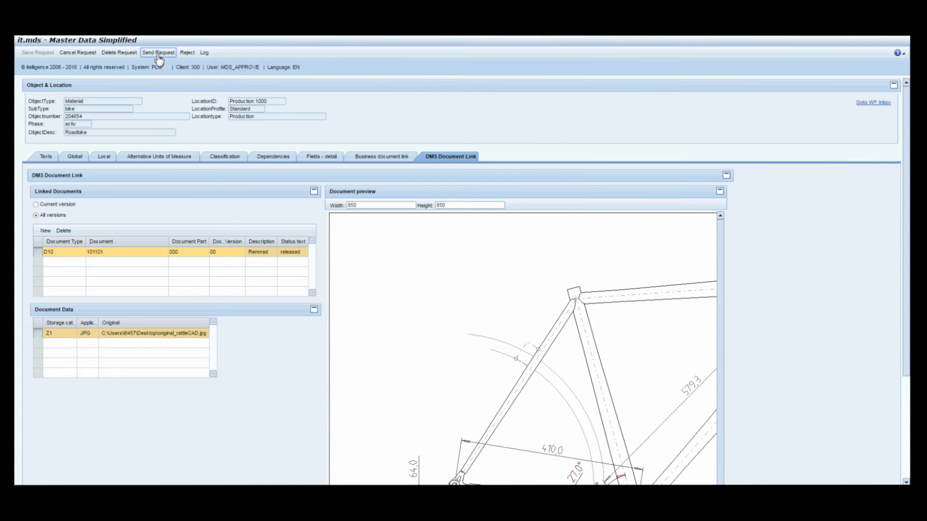
left_click(157, 53)
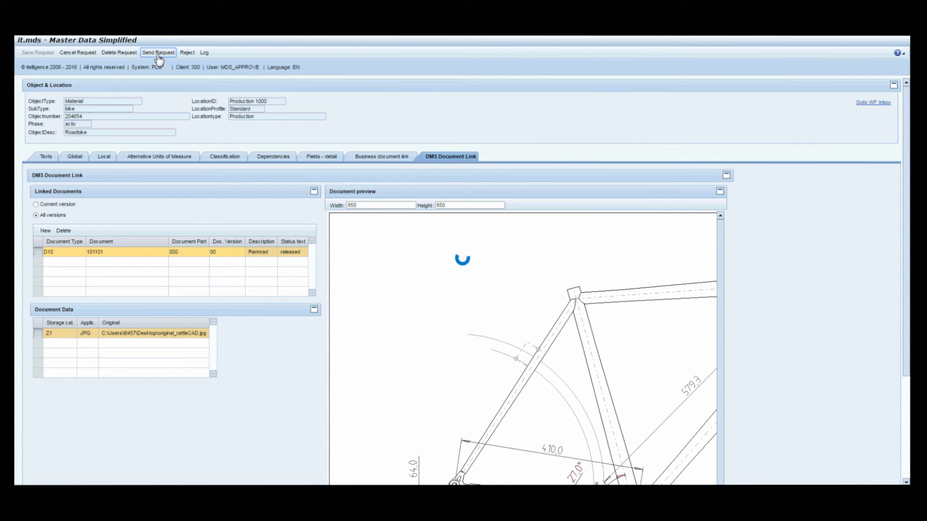